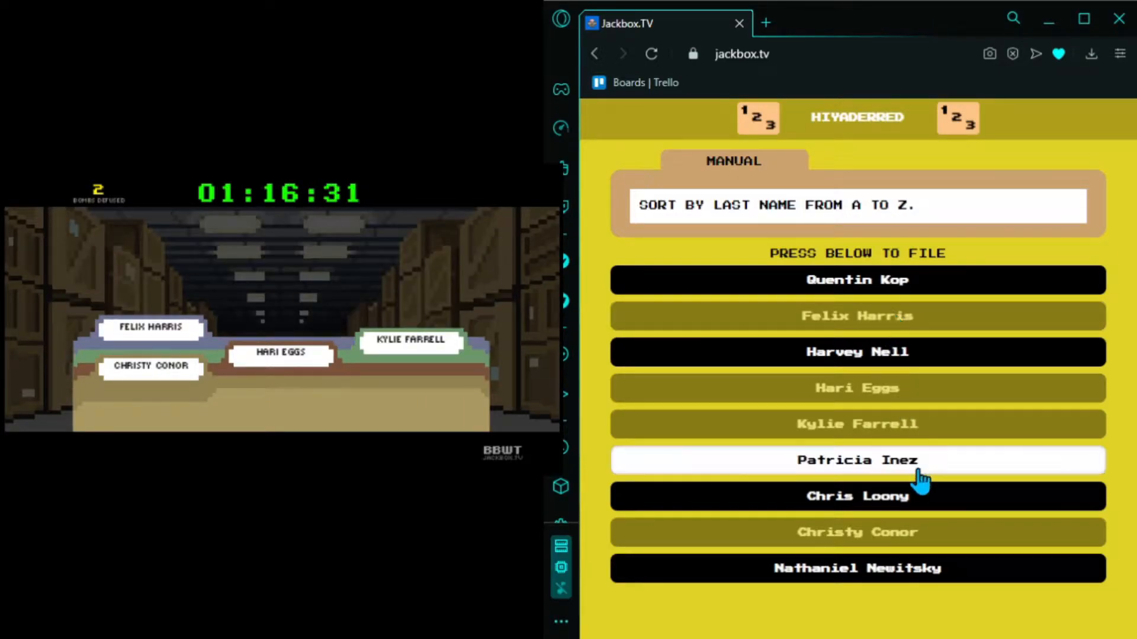
- File Patricia Inez, then Chris Loony, into the name cabinet
click(857, 459)
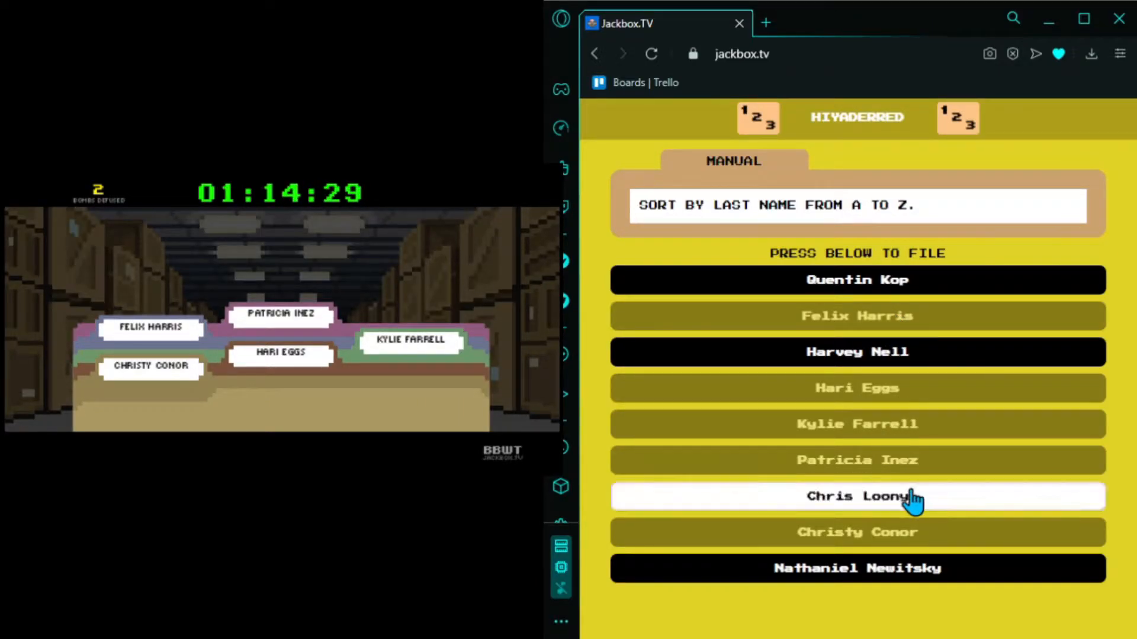
click(856, 496)
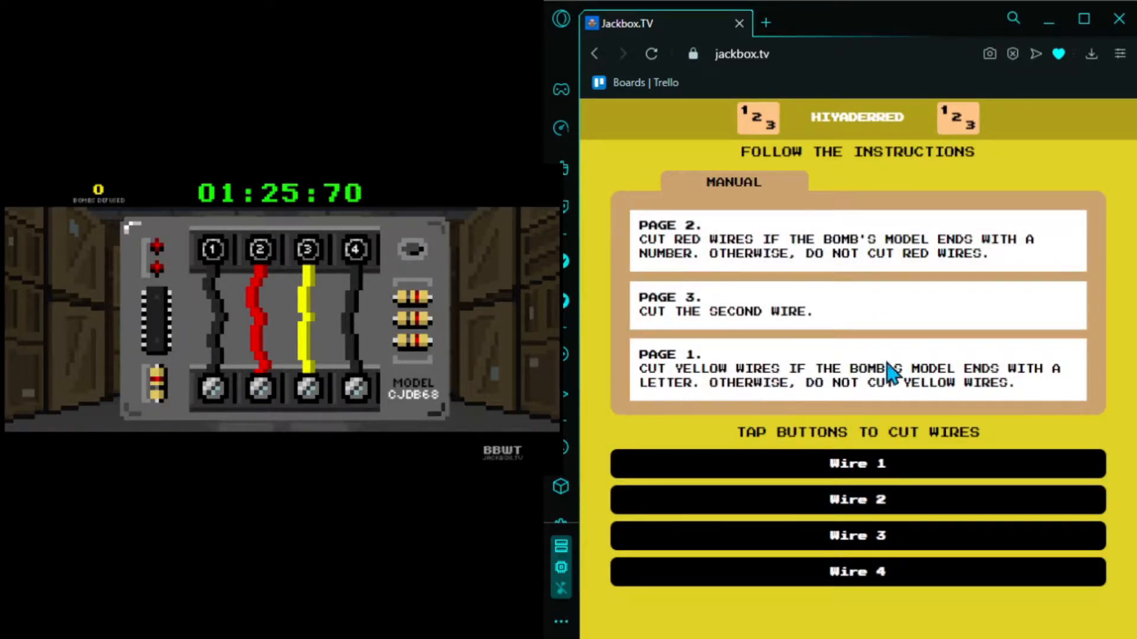
mouse_move(740, 265)
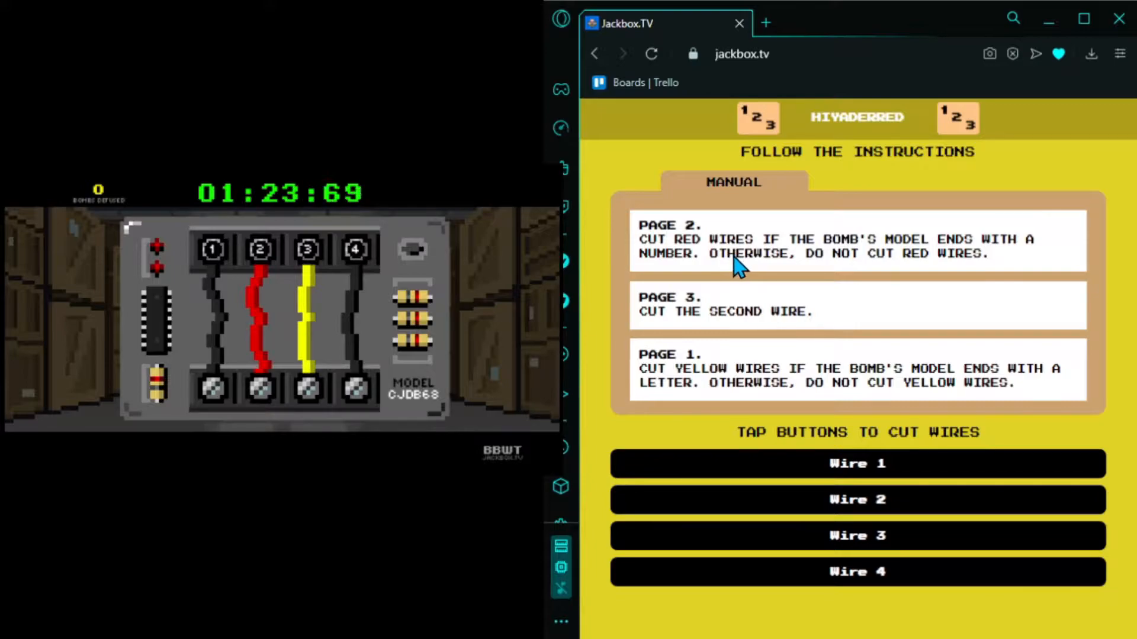
mouse_move(935, 275)
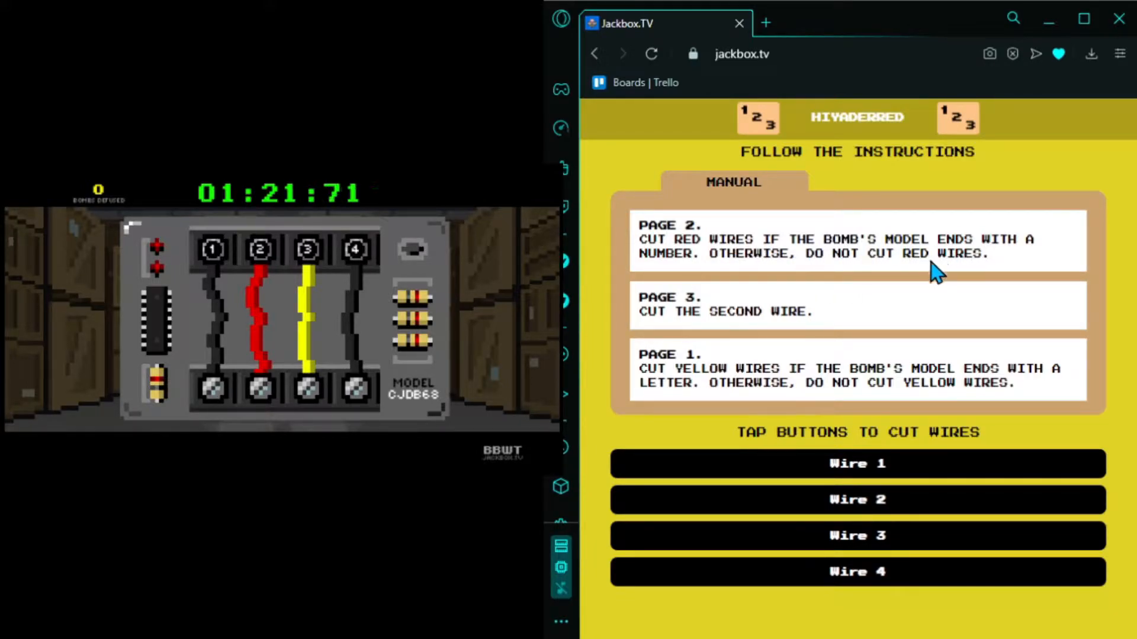
mouse_move(798, 326)
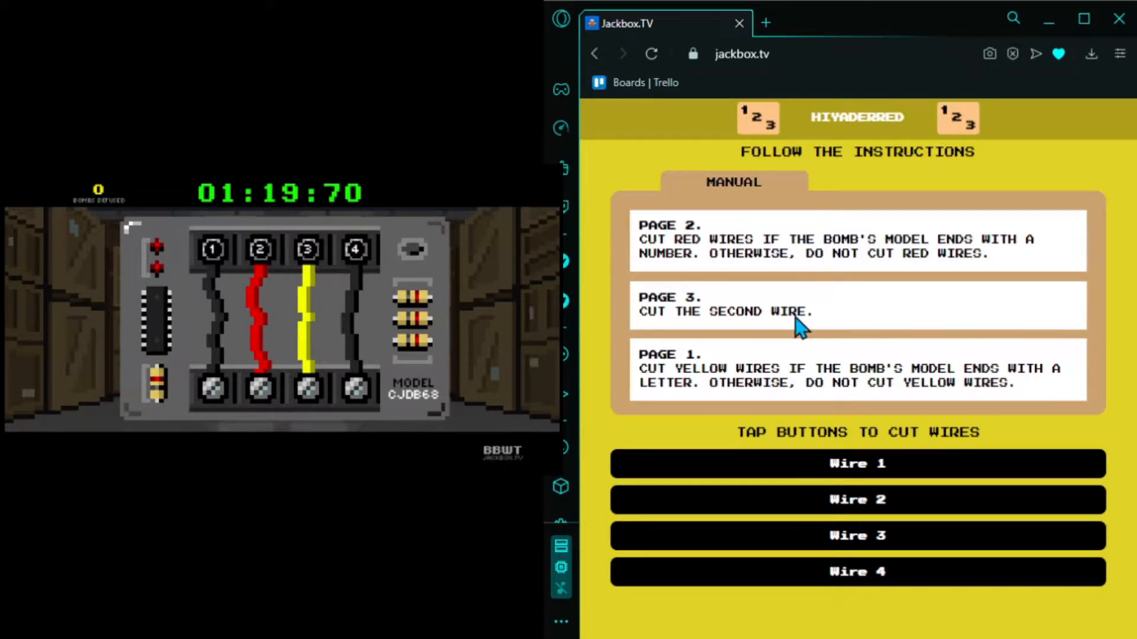
- Cut wire 2, the red wire, on bomb CJDB68
click(856, 500)
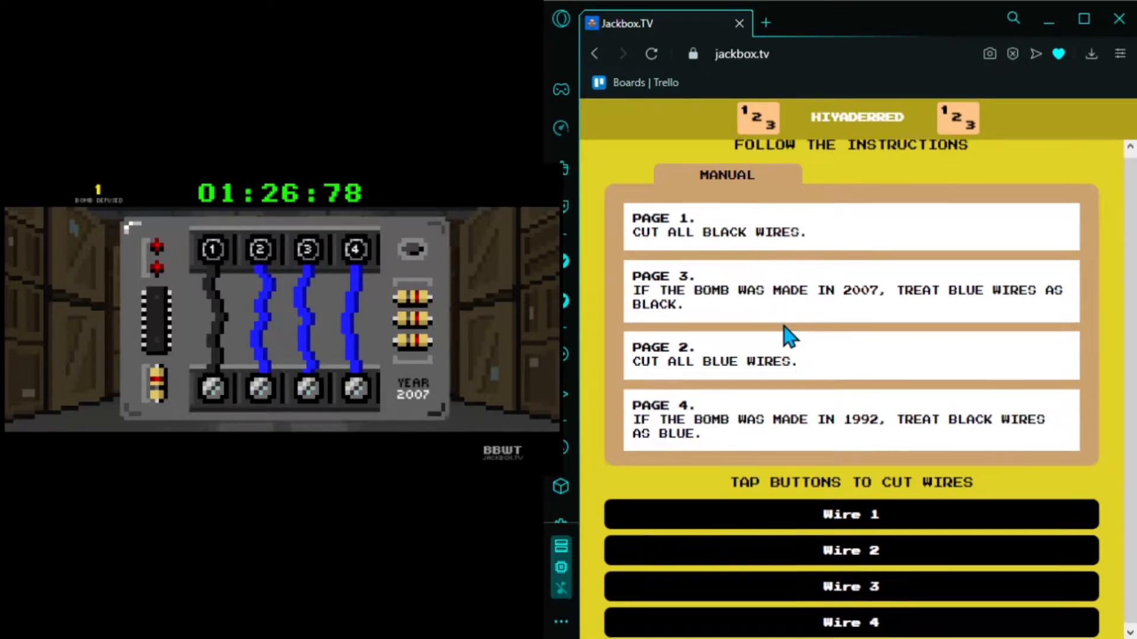
- Cut the remaining wires, including wire 4, on the 2007 bomb
click(850, 620)
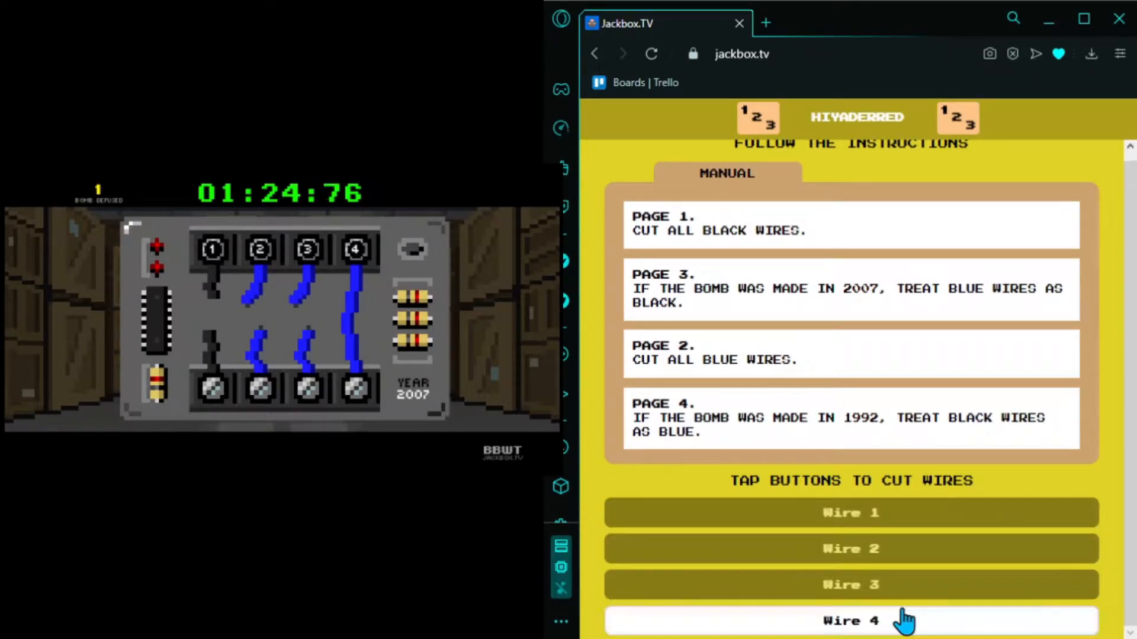
click(852, 620)
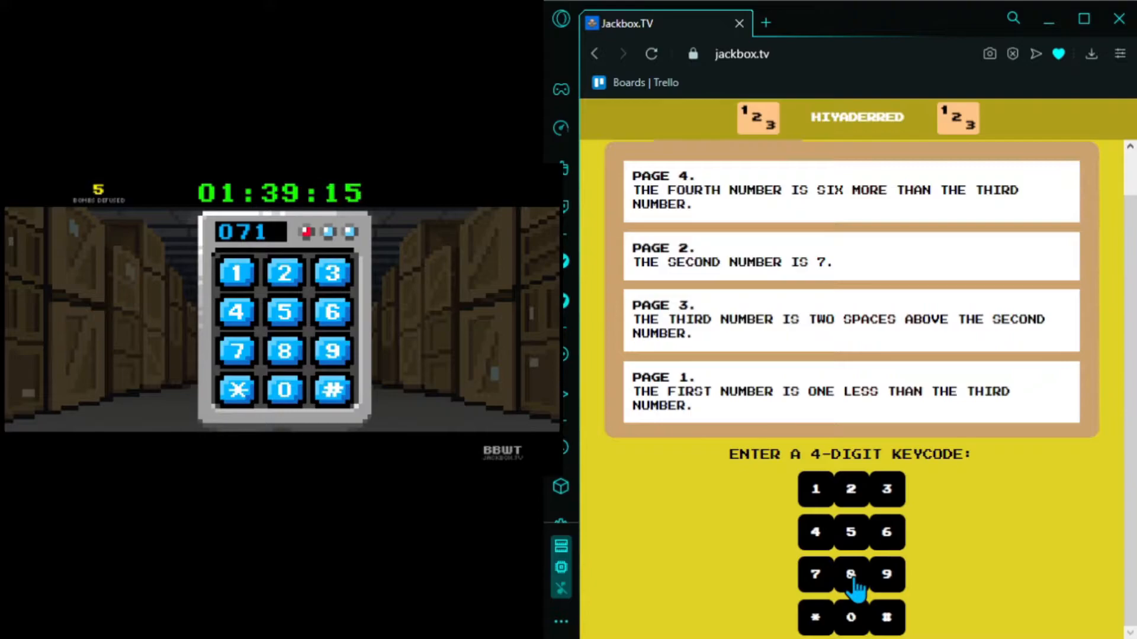
- Enter the final digit to complete the keypad code starting 071
click(850, 574)
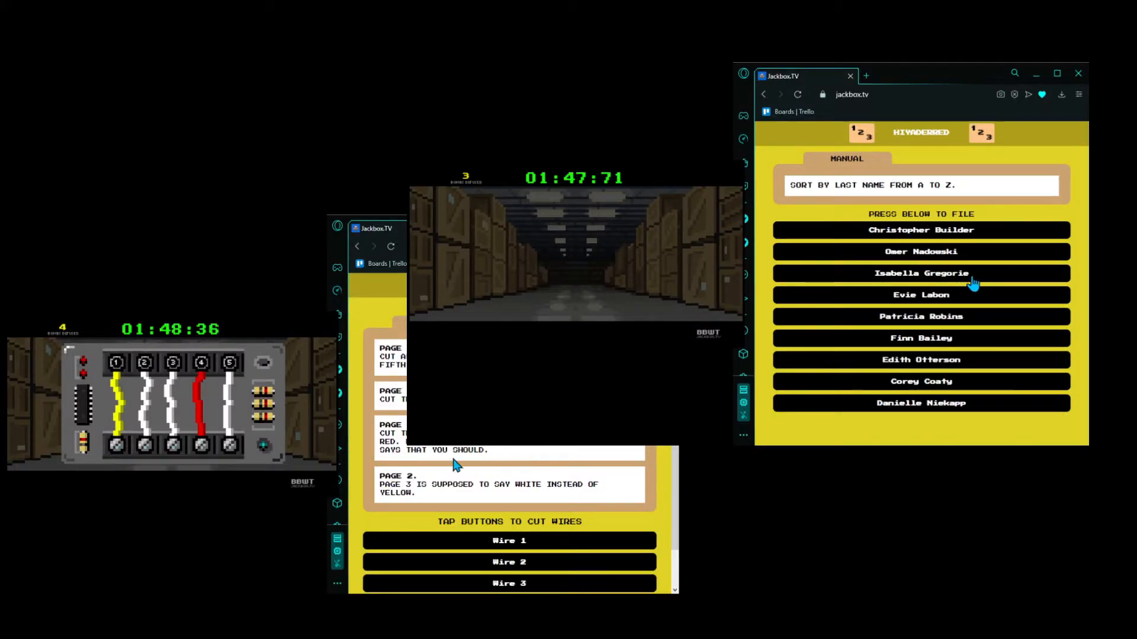
click(920, 338)
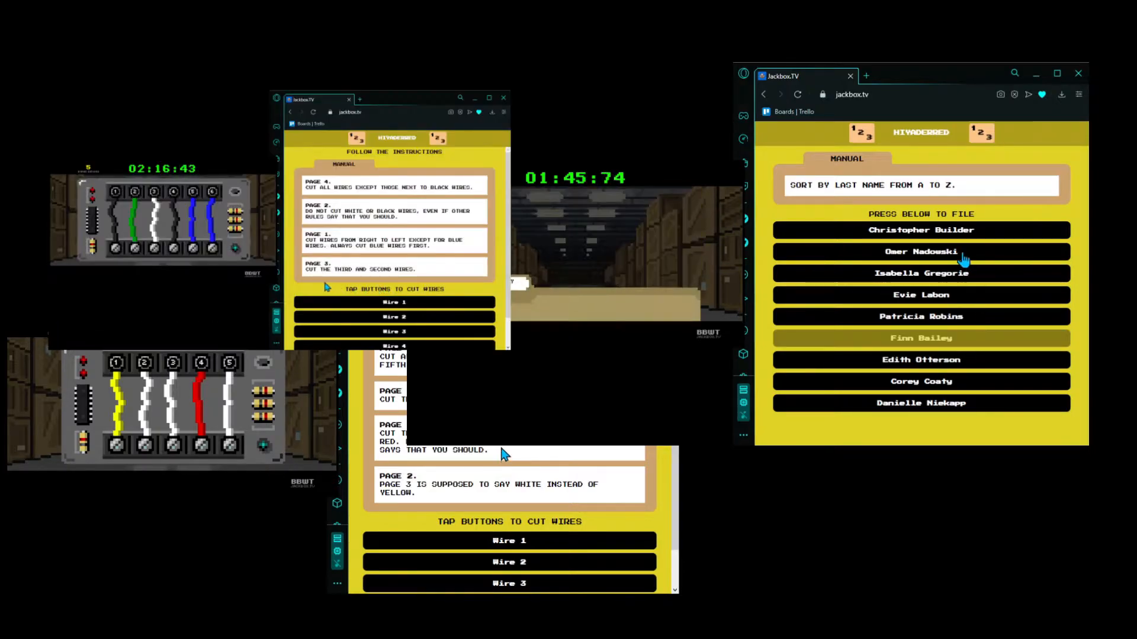
click(920, 229)
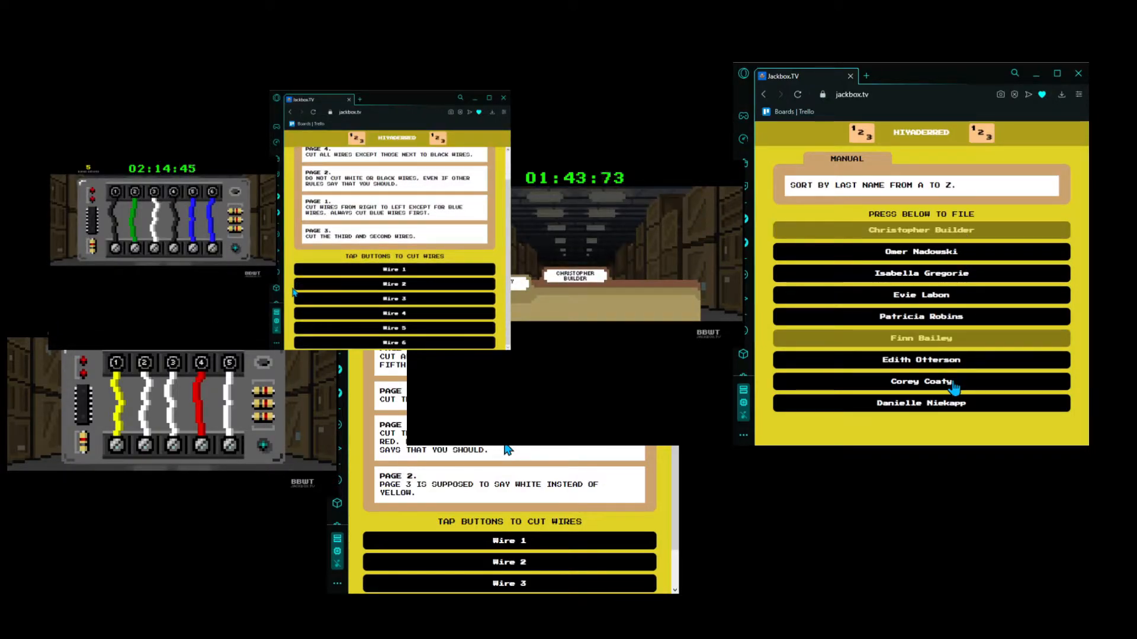
click(920, 381)
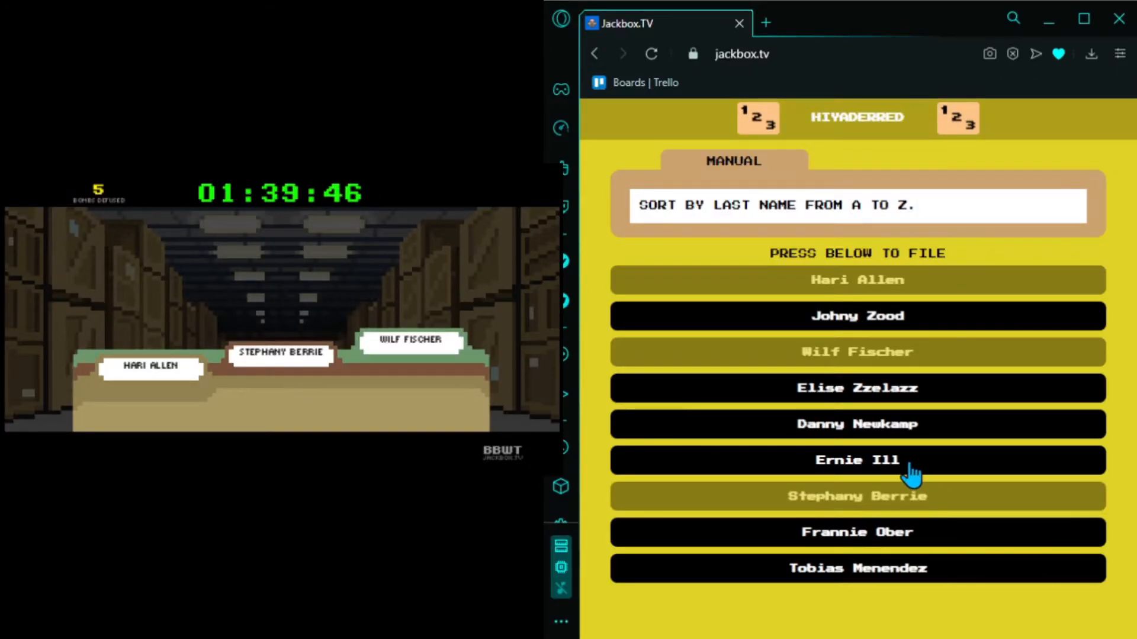
- File Ernie Ill, Tobias Menendez, then the next name by last name
click(856, 459)
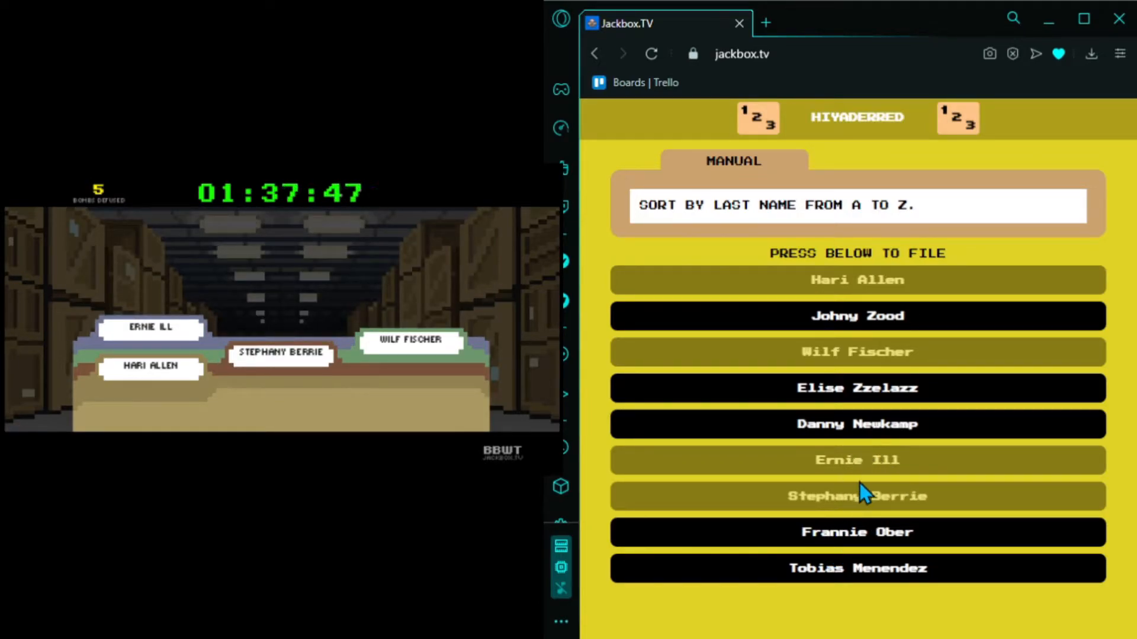
click(857, 568)
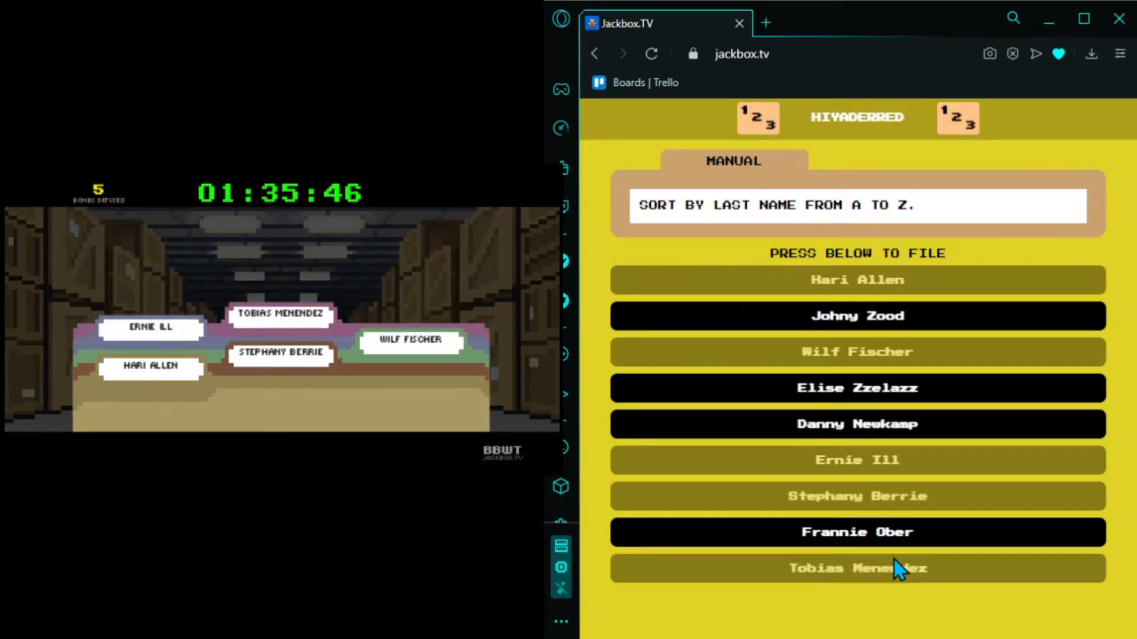
click(856, 567)
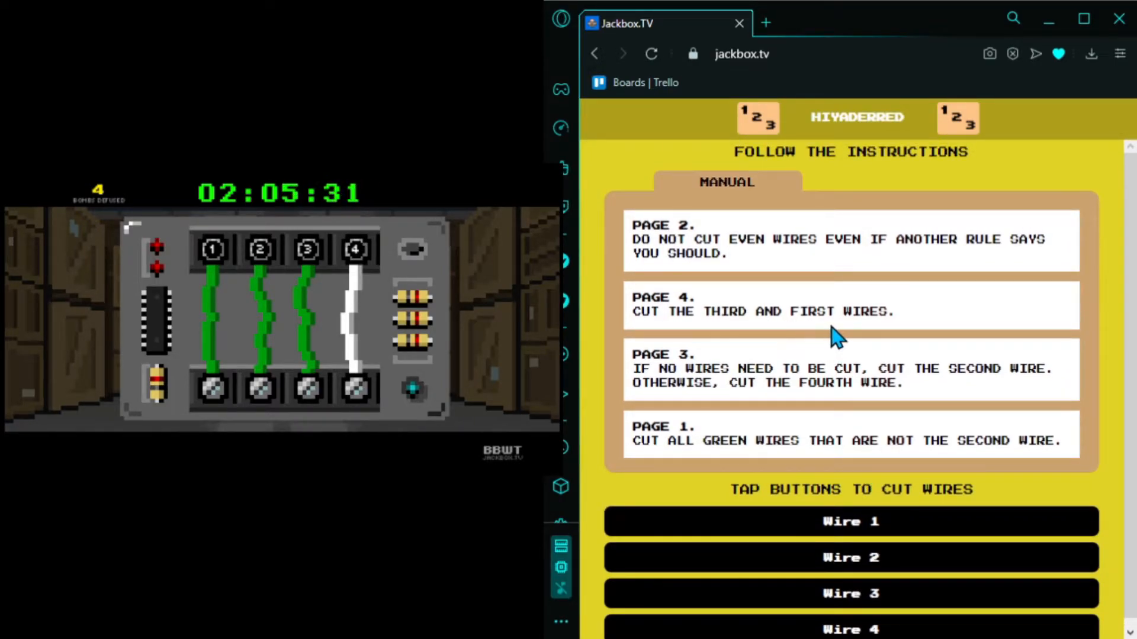
- Cut green wires 1 and 3, leaving wires 2 and 4 intact
click(851, 521)
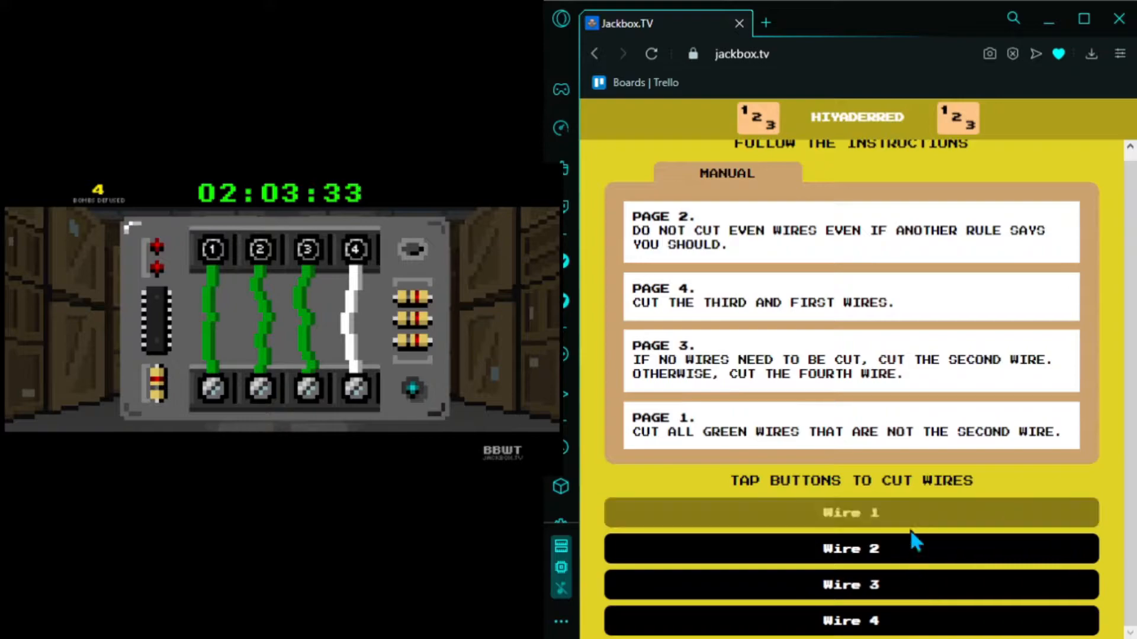
click(850, 513)
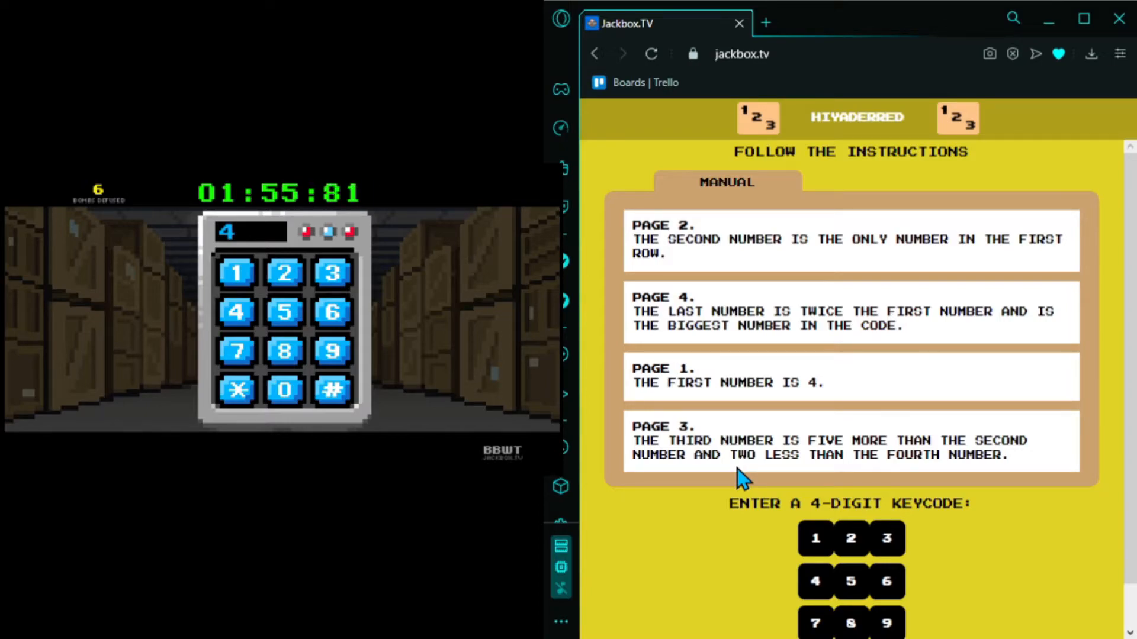
mouse_move(834, 485)
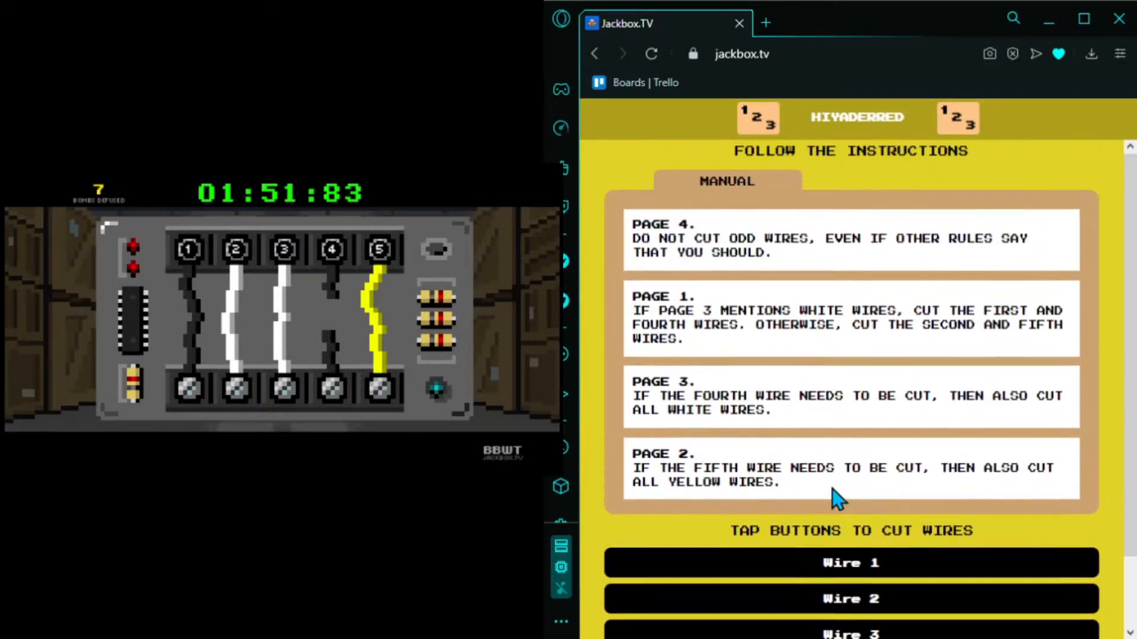
mouse_move(831, 333)
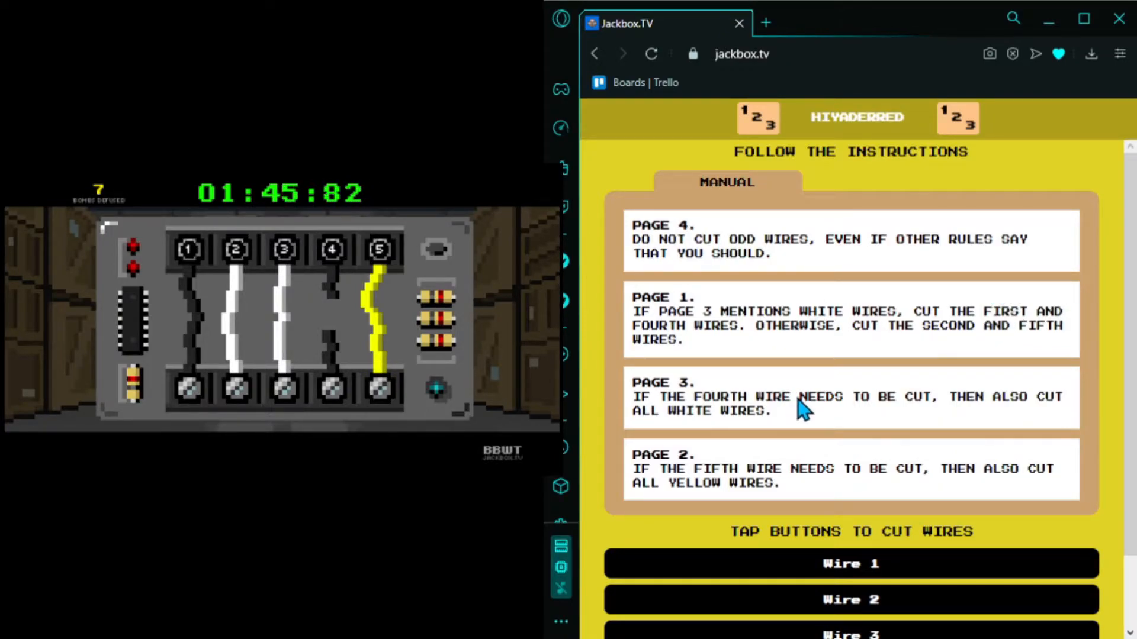
- Cut wire 2 to join the already-cut wire 4, defusing bomb eight
scroll(down, 3)
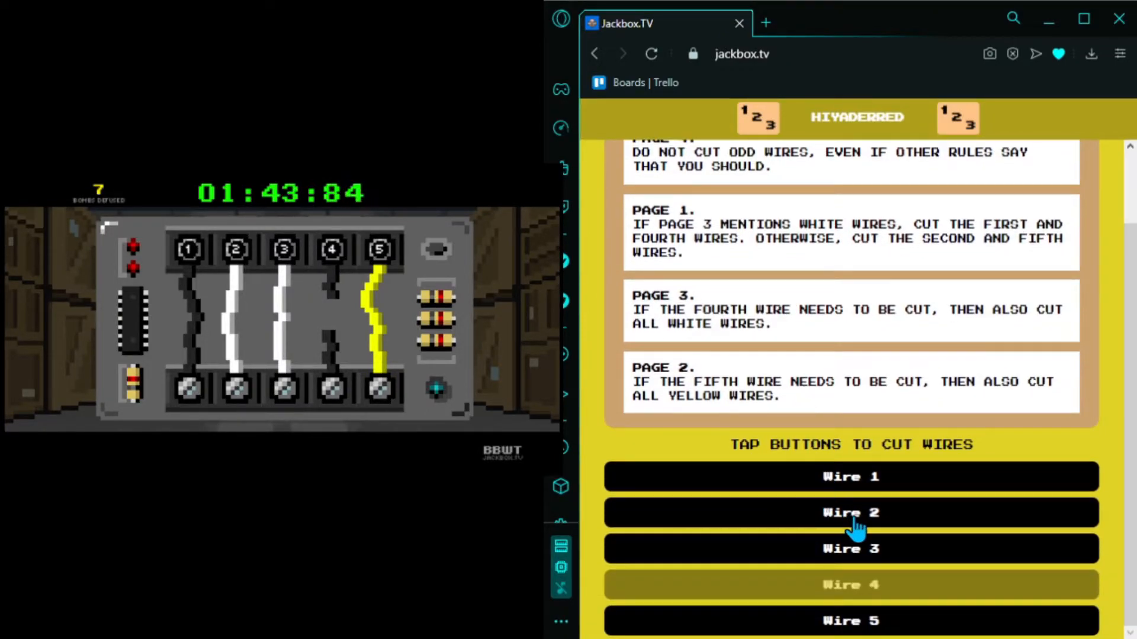
click(850, 513)
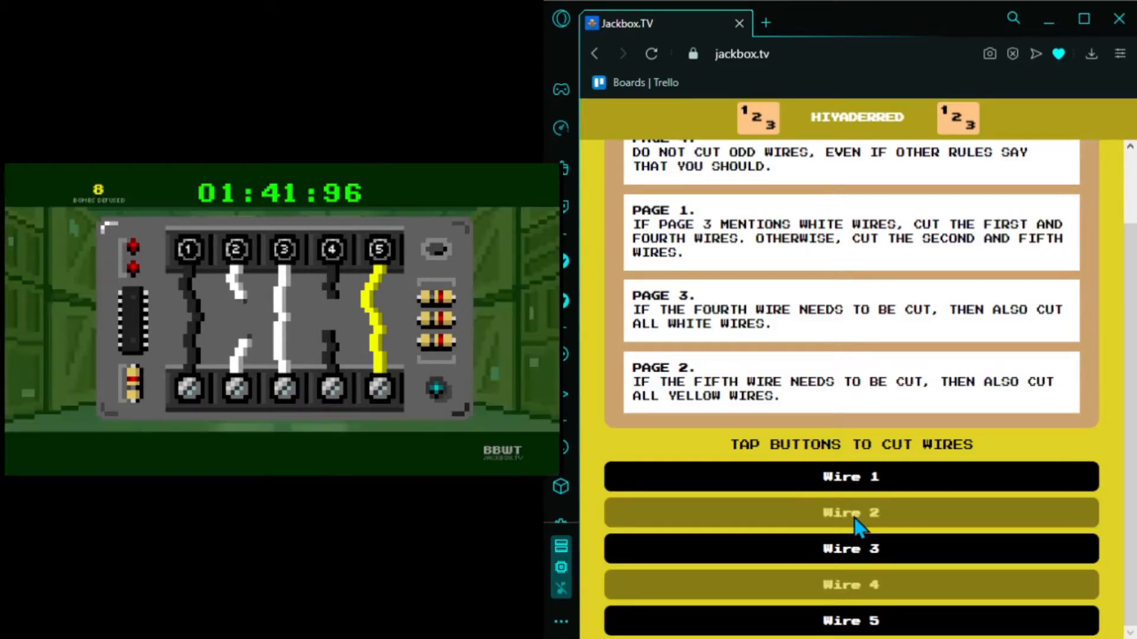
click(850, 512)
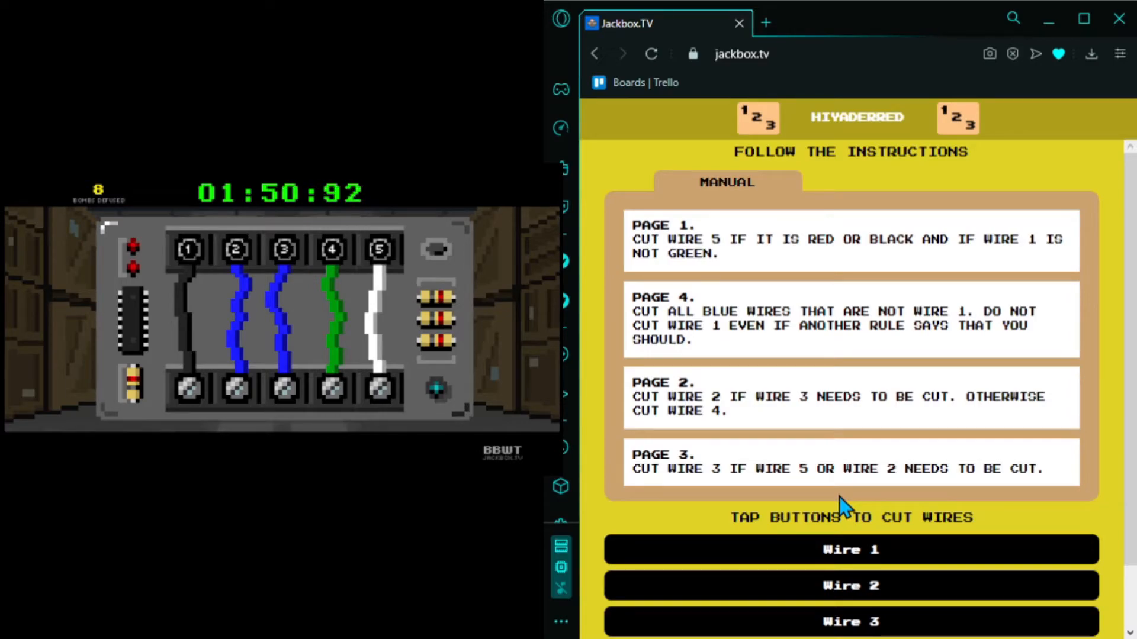
mouse_move(852, 504)
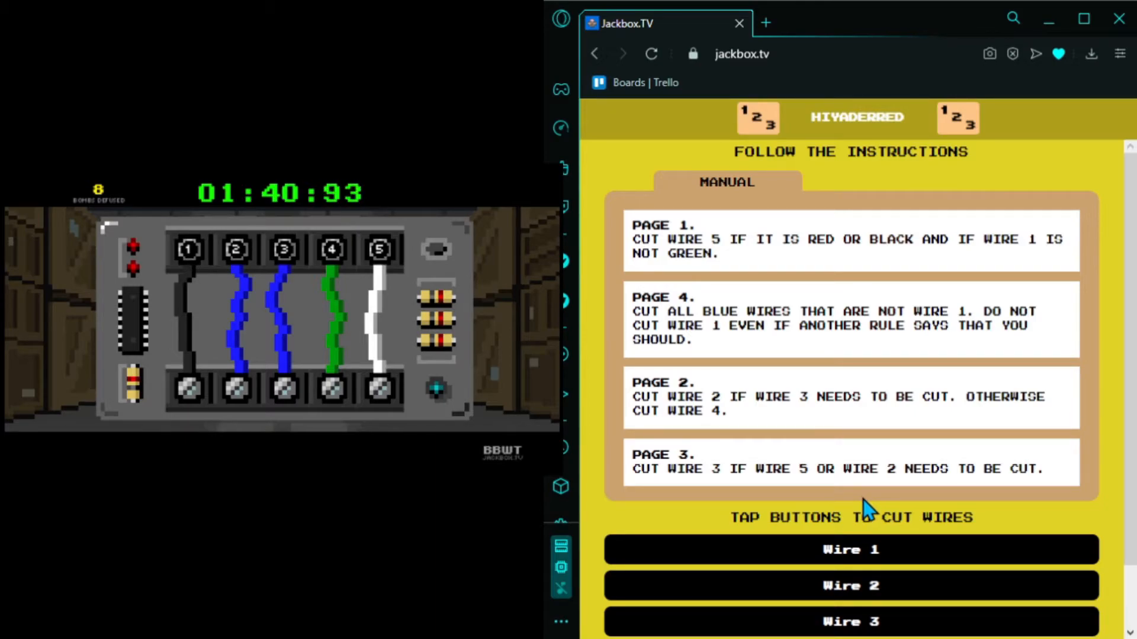
- Scroll through the manual for the black, blue, blue, green, white bomb
scroll(down, 3)
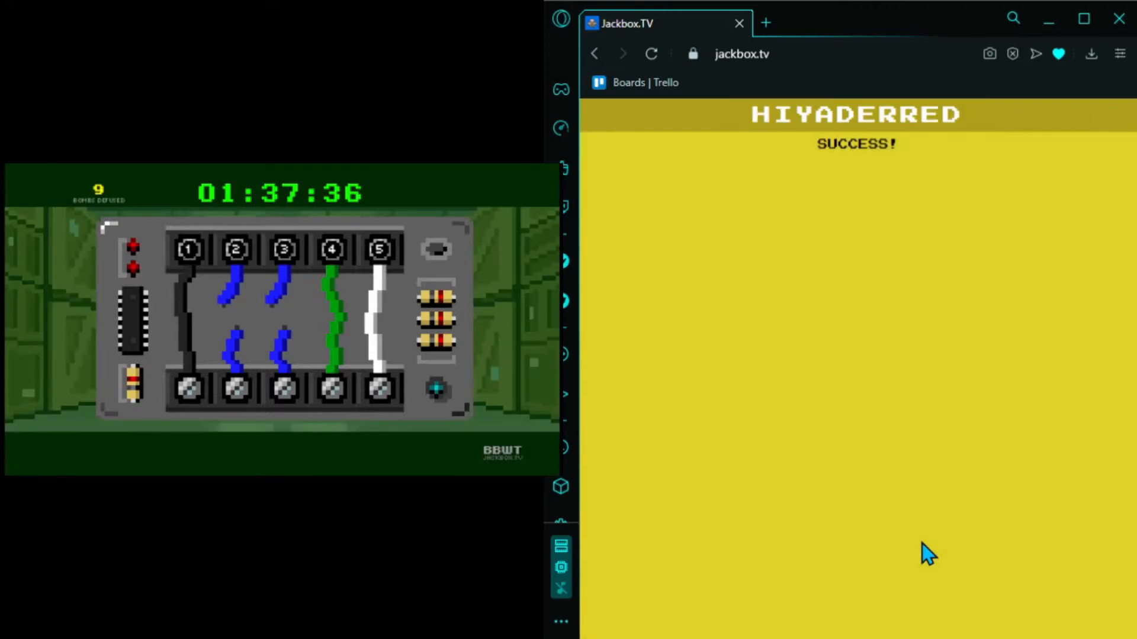
mouse_move(889, 283)
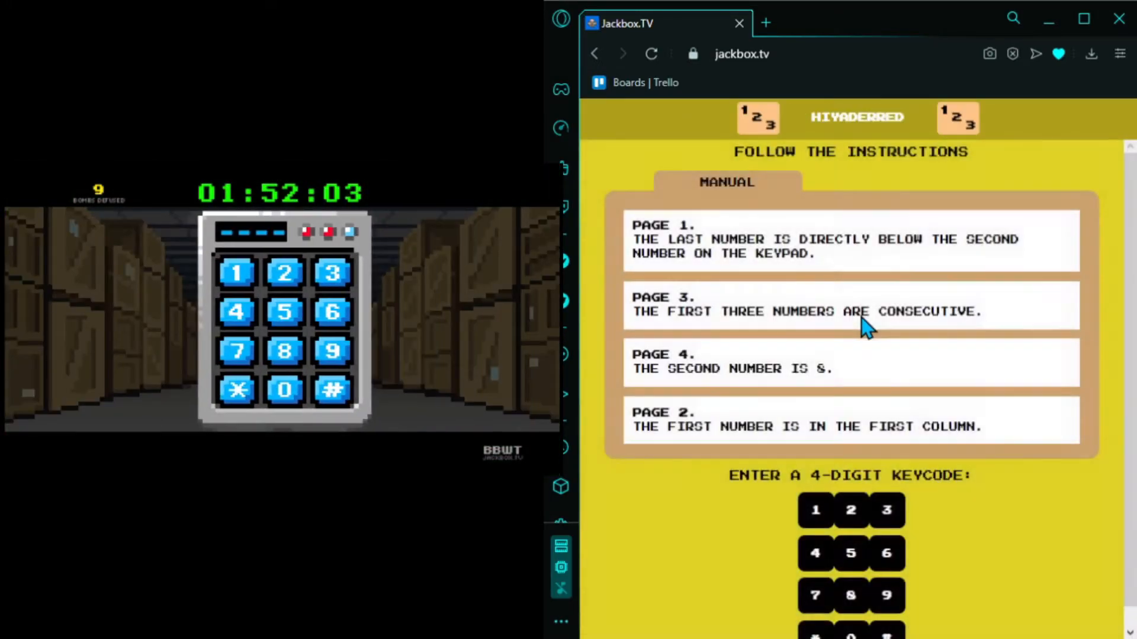
mouse_move(667, 493)
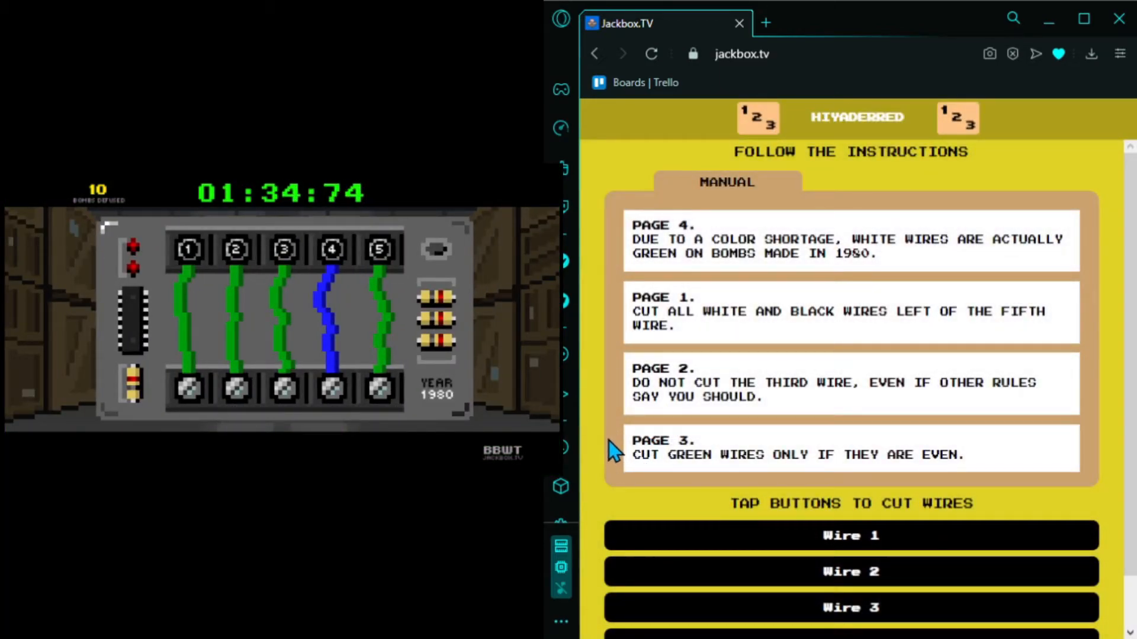
- Cut wire 1 on the 1980 all-green five-wire bomb
scroll(down, 3)
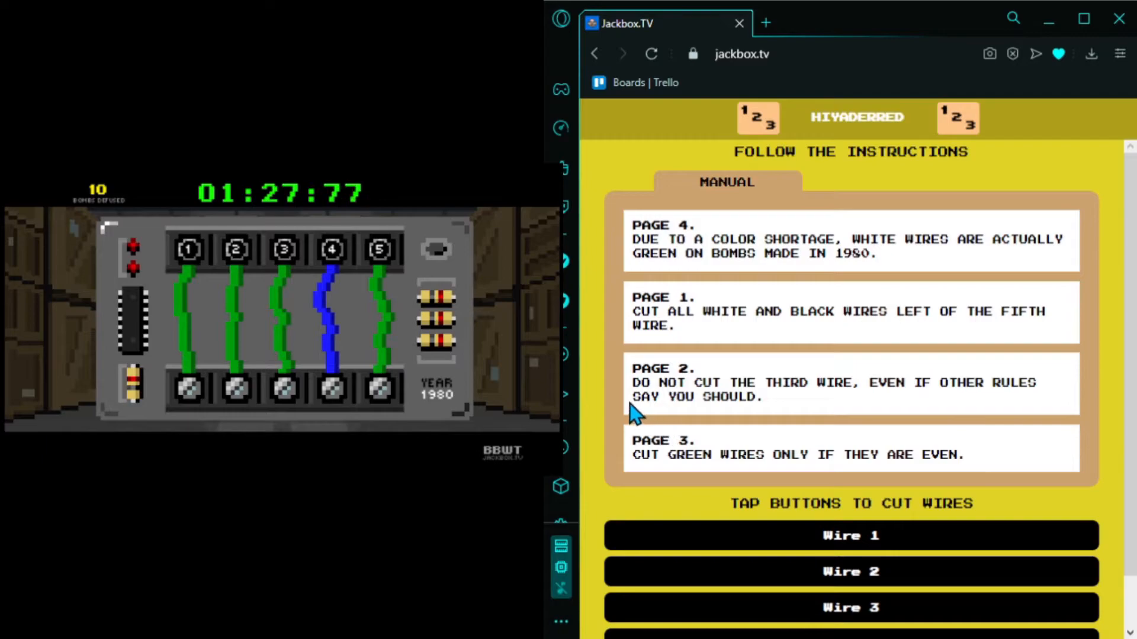
mouse_move(935, 261)
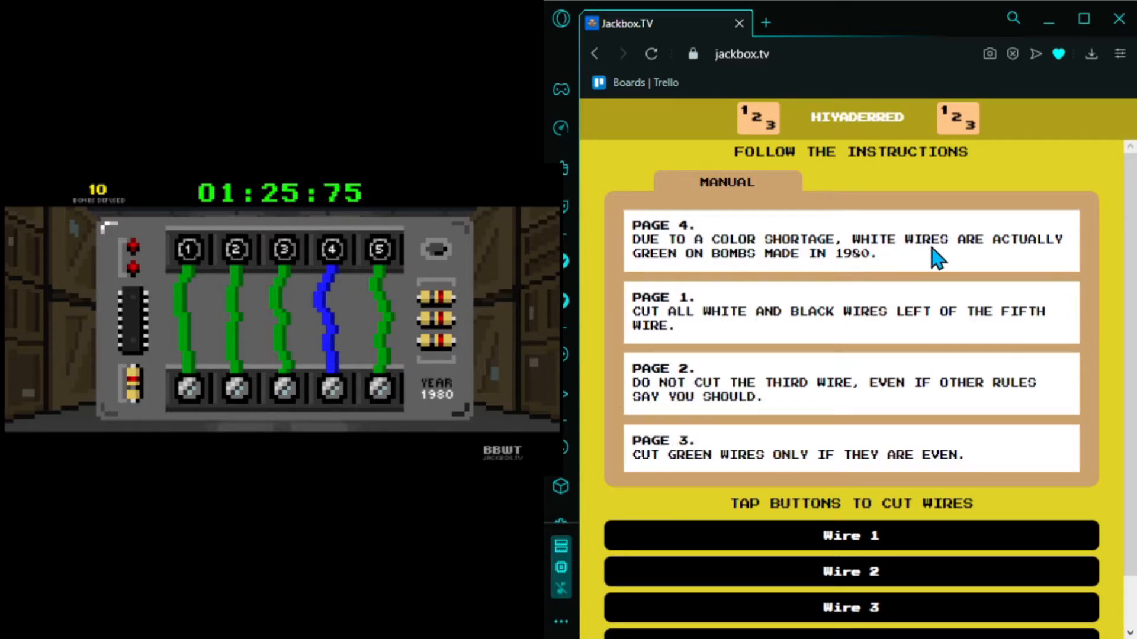
mouse_move(933, 272)
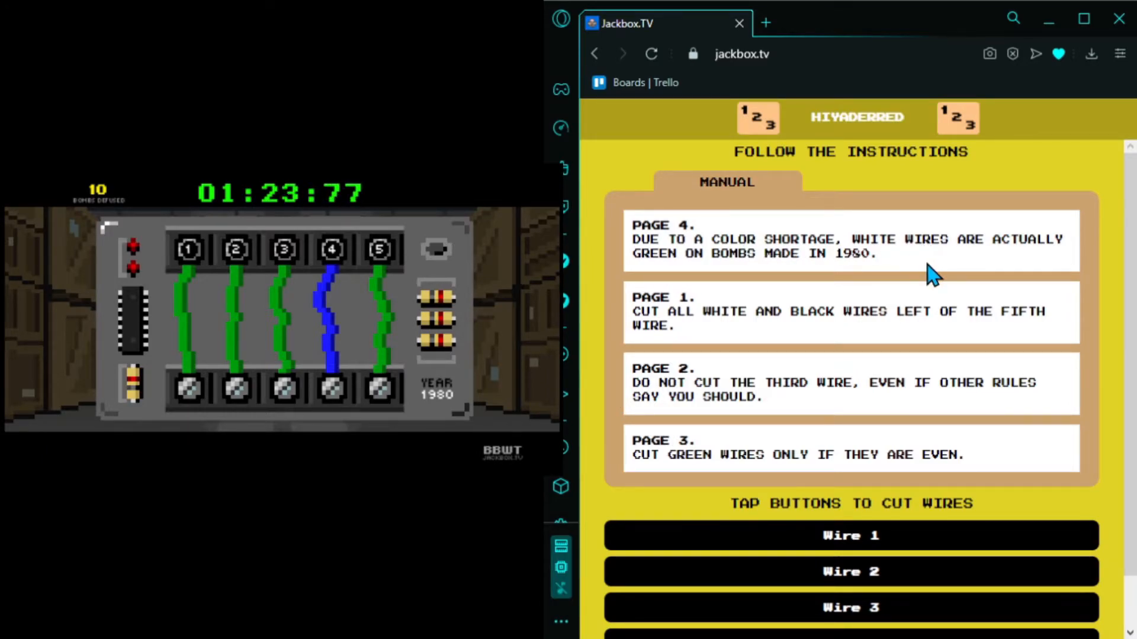
mouse_move(920, 268)
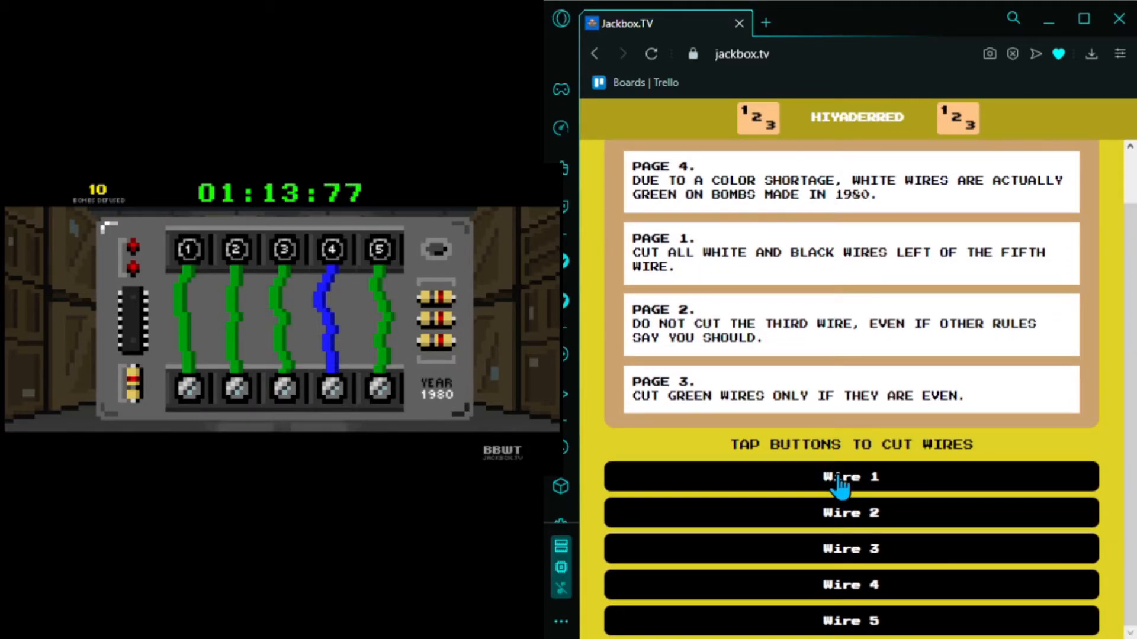
click(850, 477)
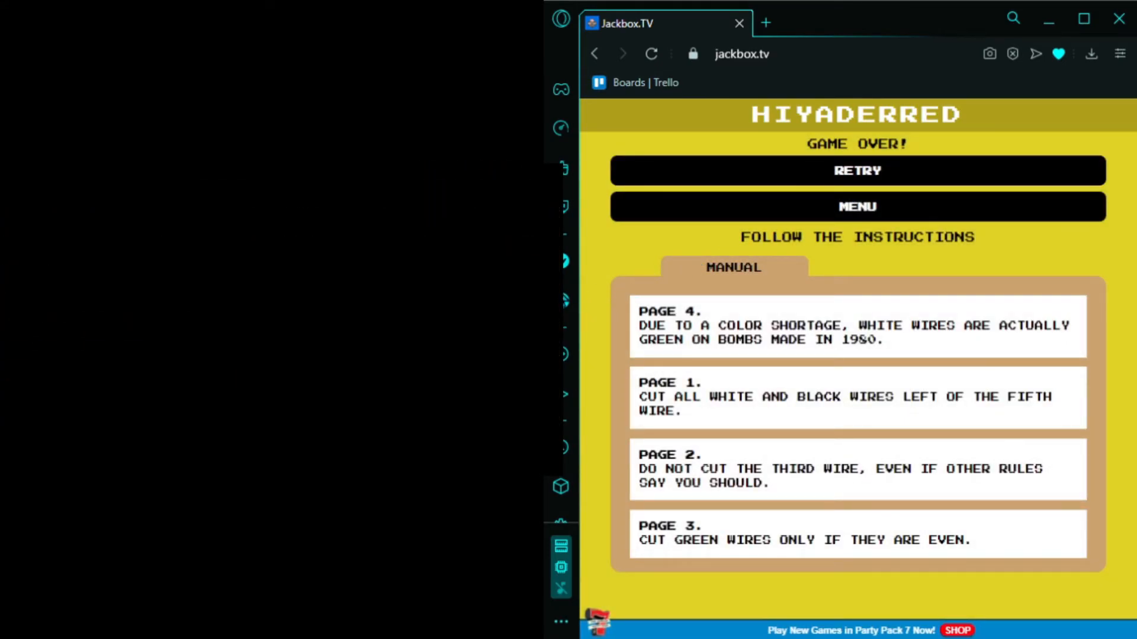
- Tap RETRY on the Game Over screen to start a fresh Bomb Corp. run
click(856, 170)
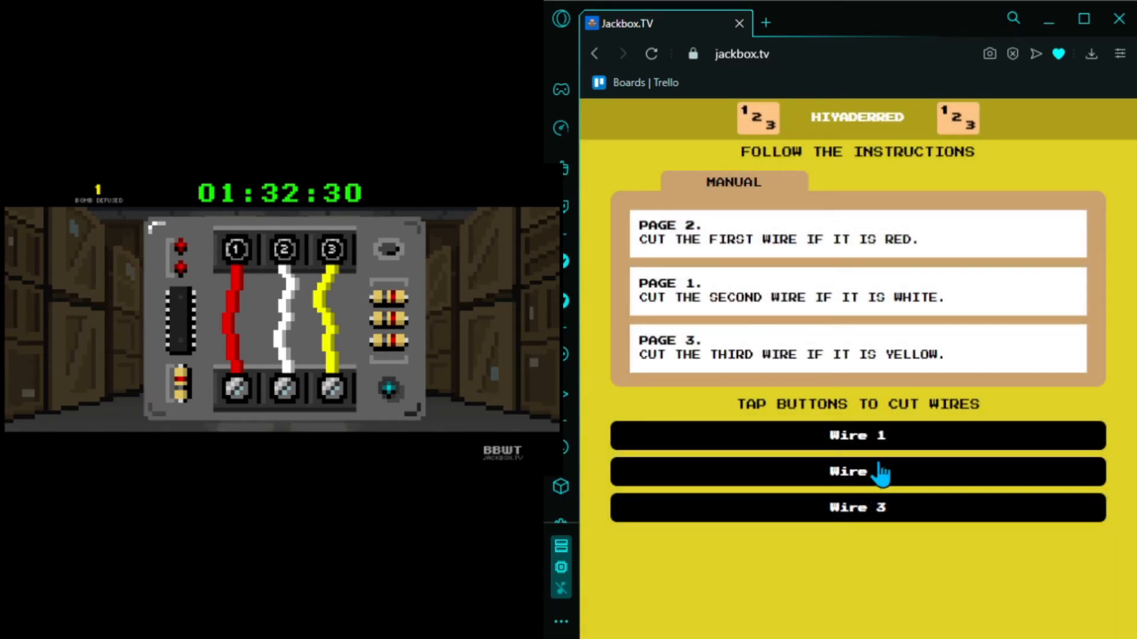
- Cut the white second wire on the red, white, yellow bomb
click(856, 472)
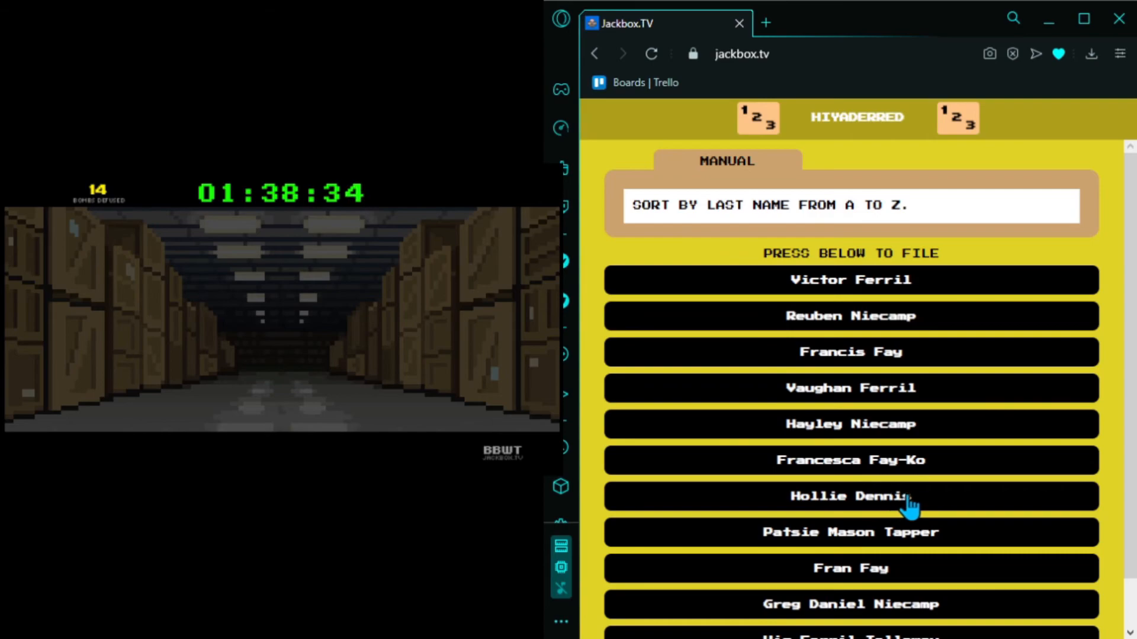
scroll(down, 3)
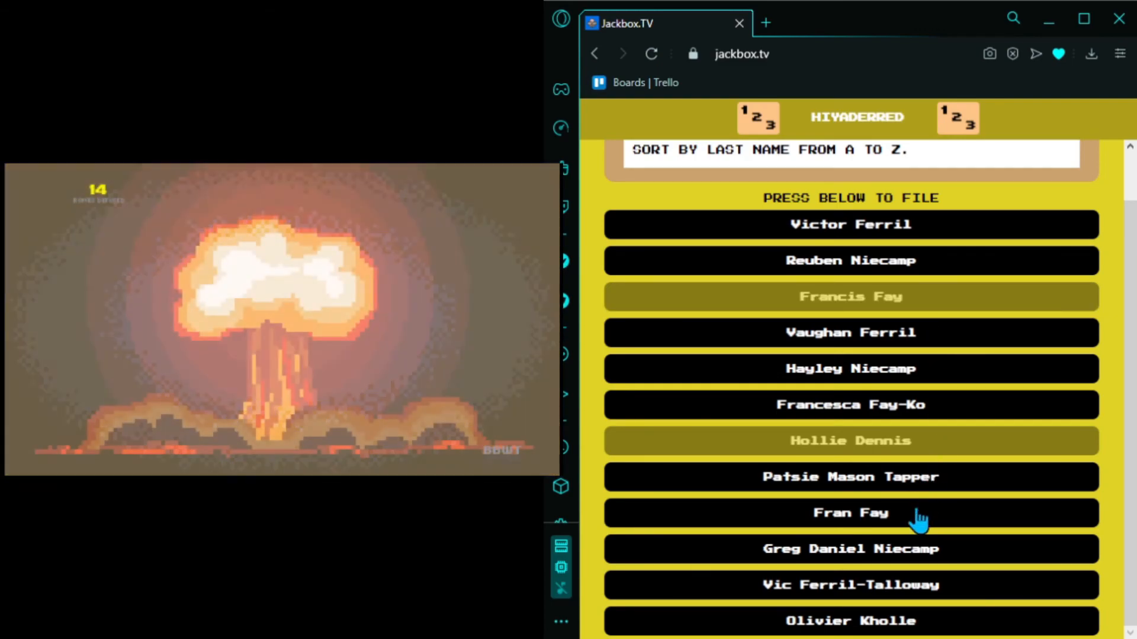
click(849, 513)
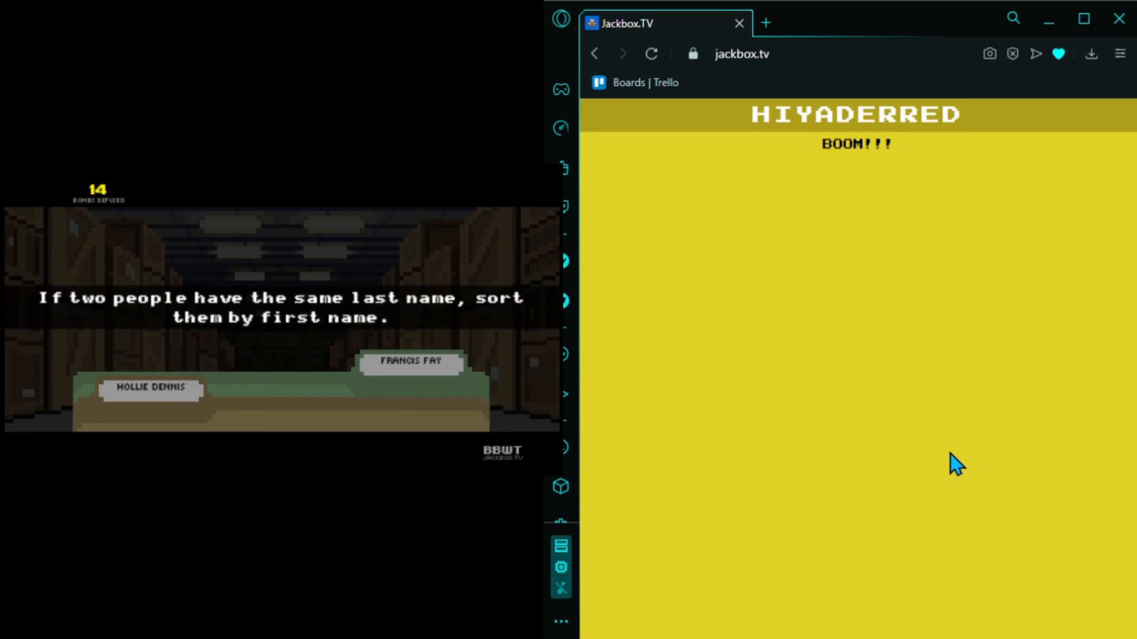
mouse_move(748, 498)
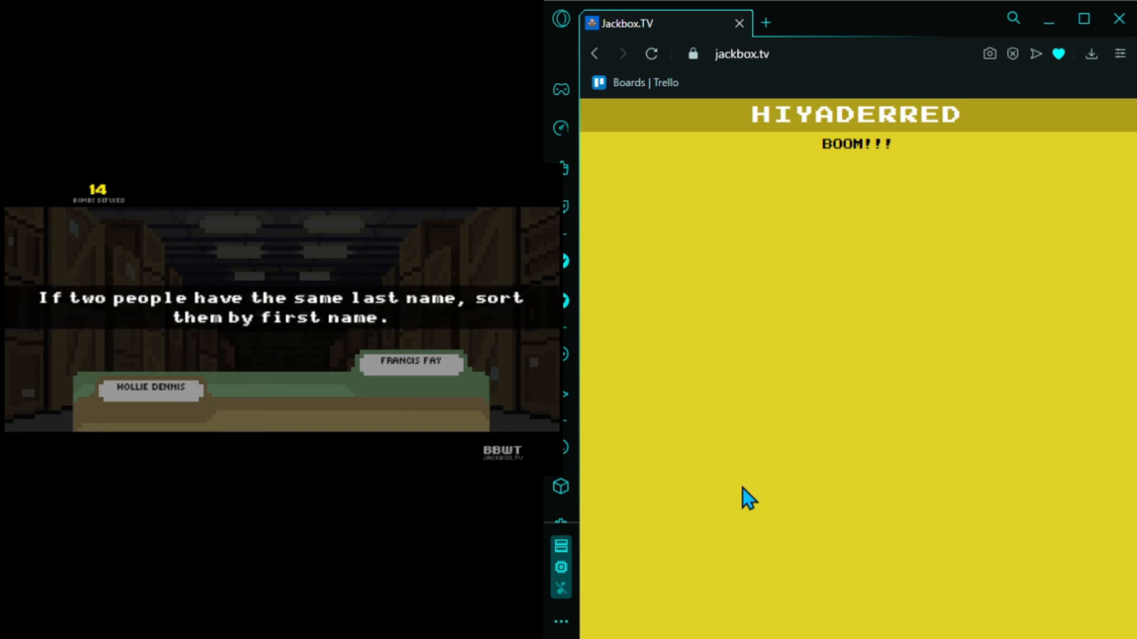